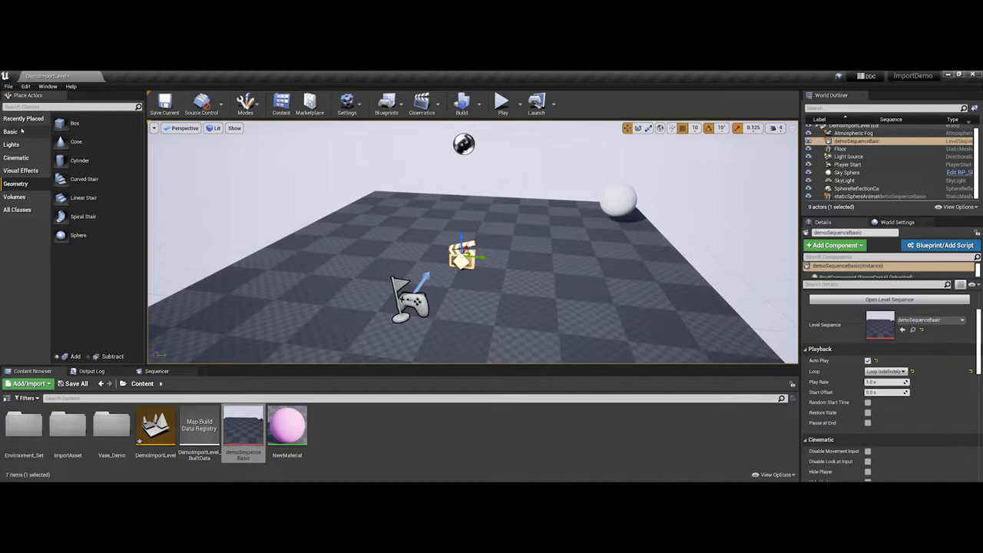
Step: Show the Basic category of the Place Actors panel
left_click(9, 132)
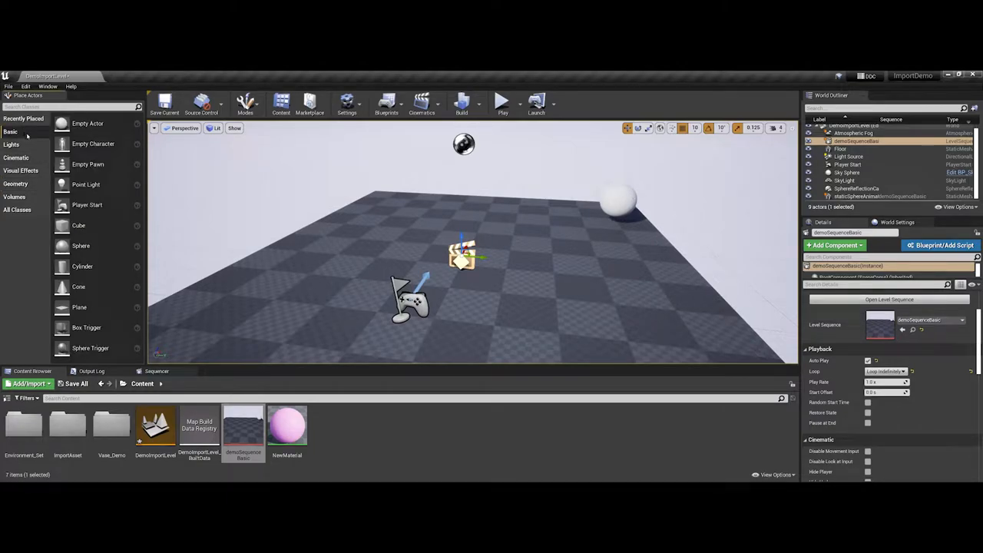
mouse_move(80, 245)
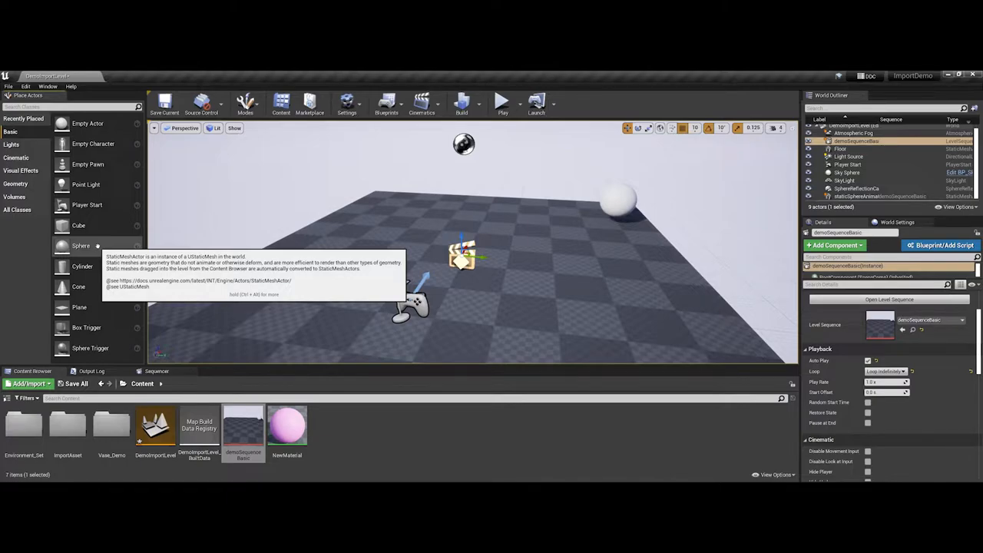
mouse_move(46, 194)
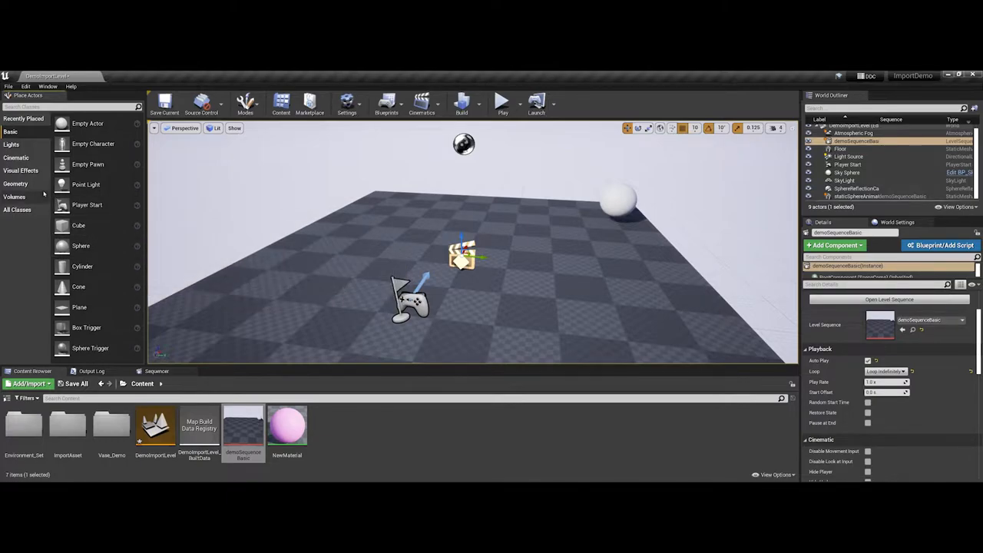
Step: Place a Cylinder geometry brush in the level and select NewMaterial in the Content Browser
left_click(15, 184)
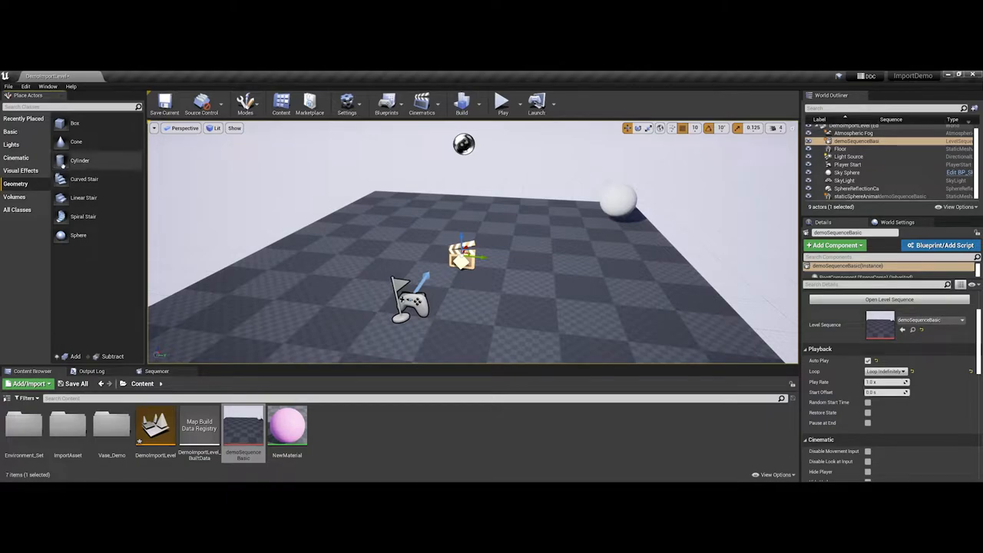
mouse_move(79, 161)
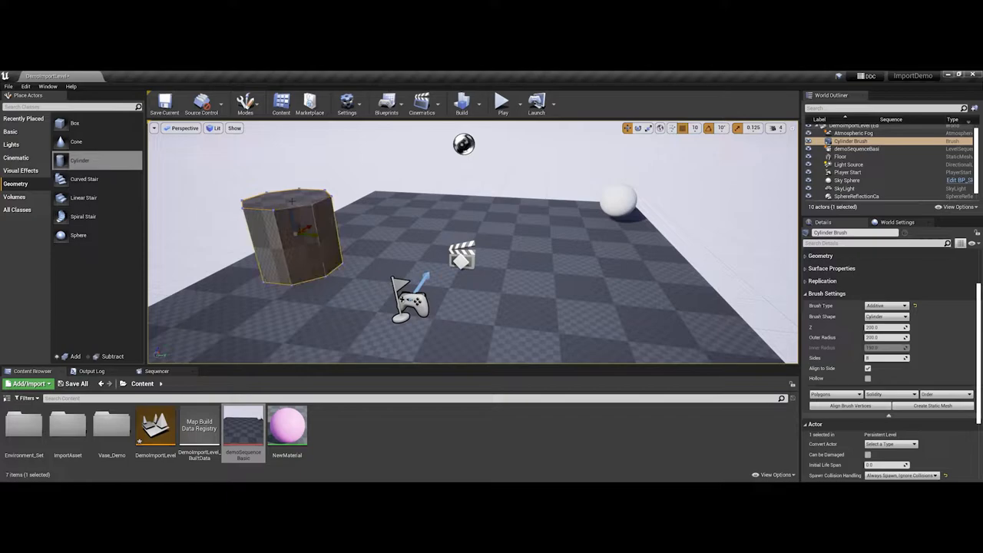
left_click(286, 427)
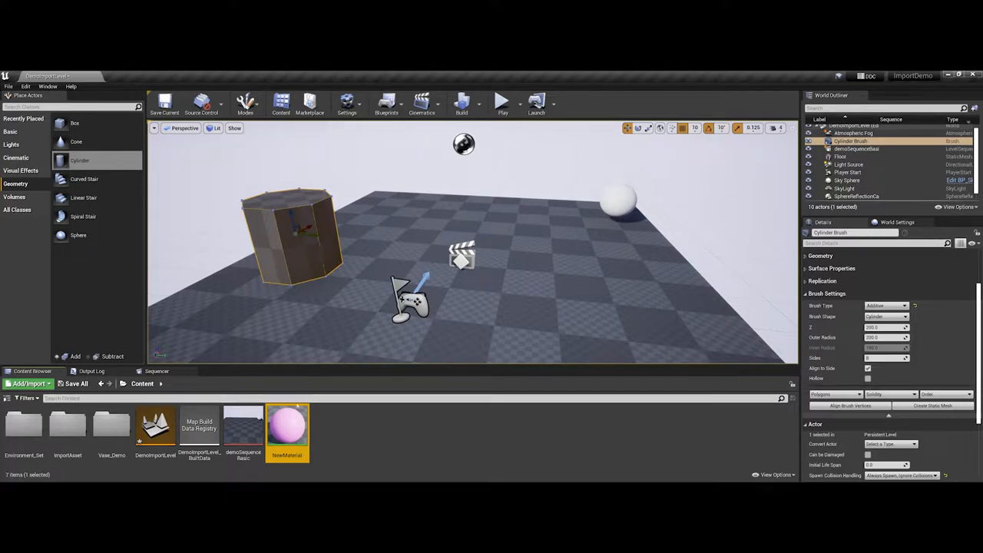
Step: Apply the pink NewMaterial to the cylinder brush and dismiss the Modes menu
left_click_drag(286, 430, 284, 212)
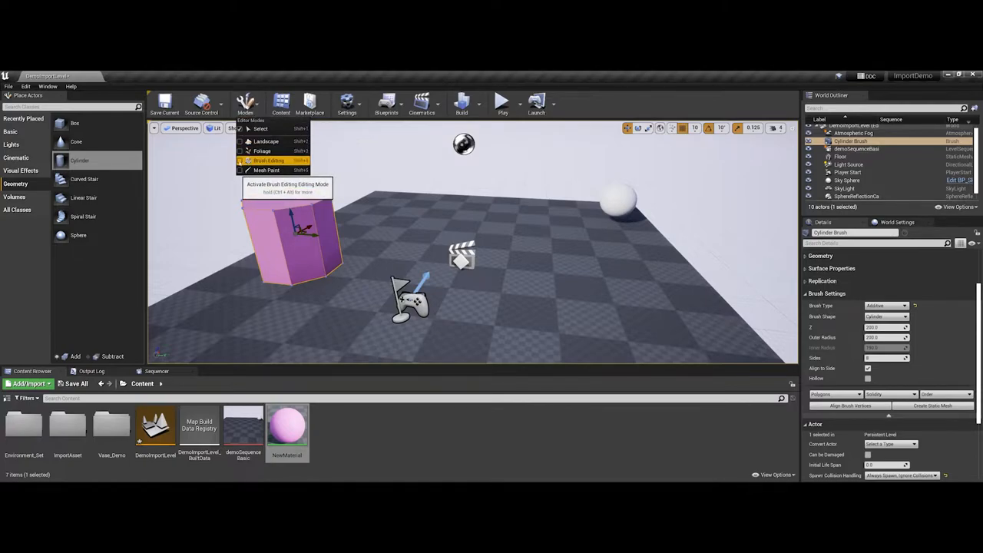
left_click(245, 105)
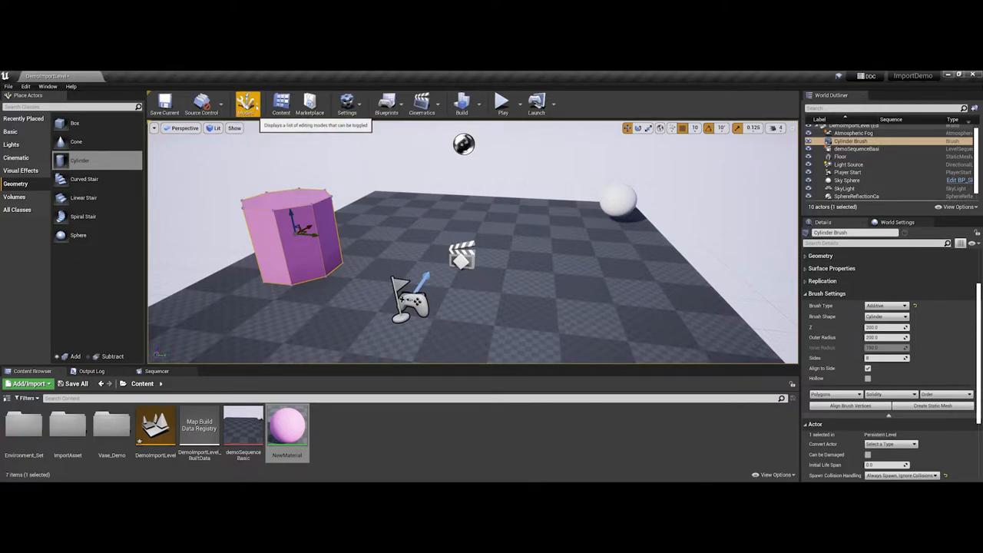
mouse_move(401, 427)
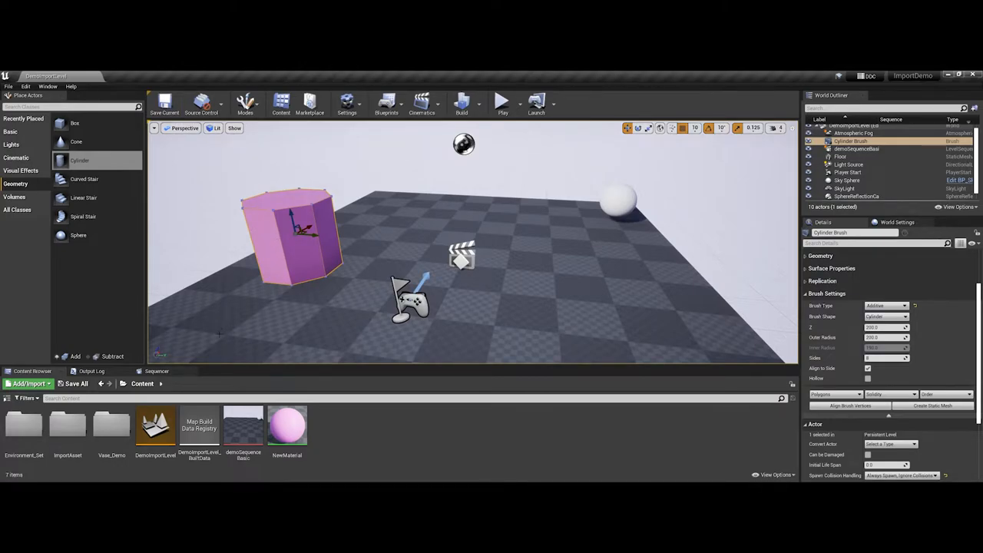
mouse_move(243, 427)
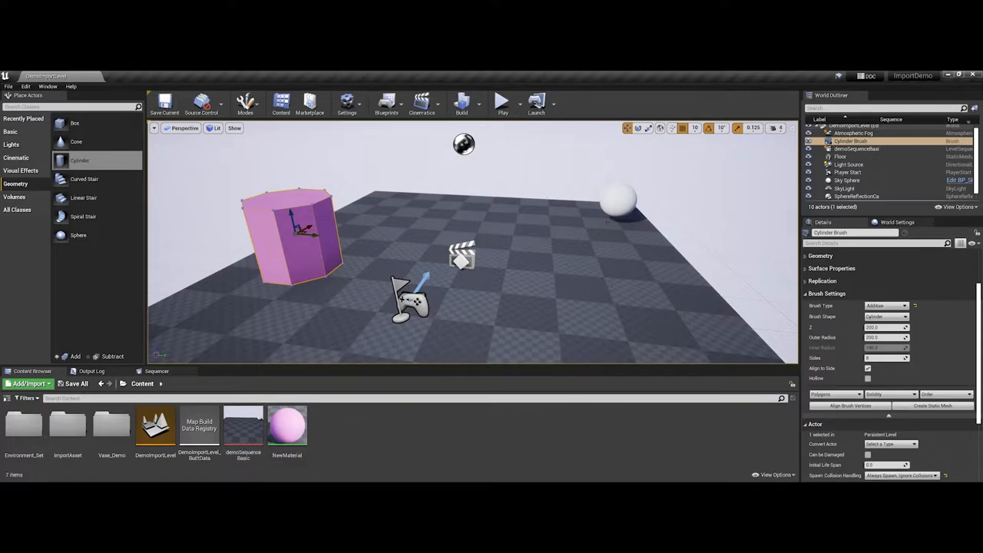
mouse_move(242, 426)
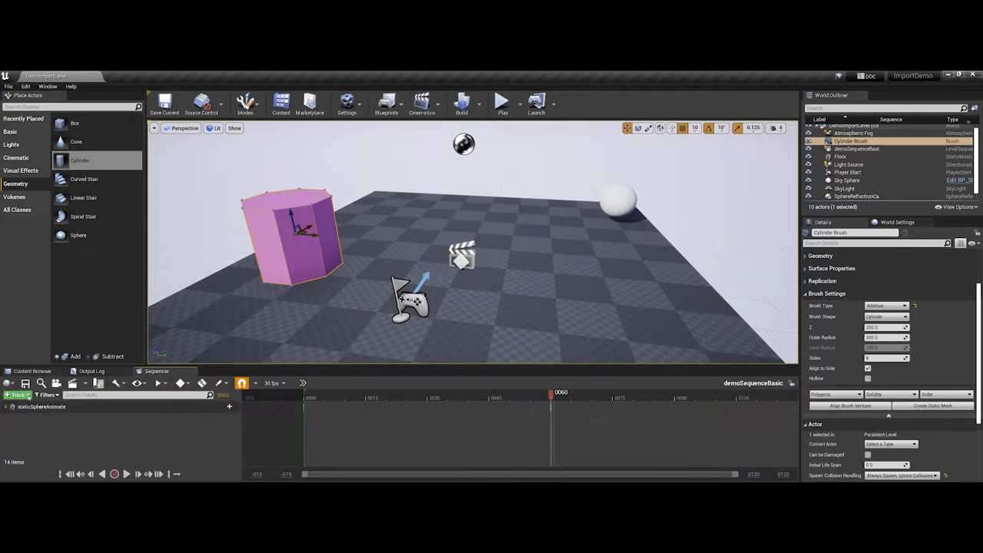
Step: Add the Cylinder Brush actor as a track in the demoSequenceBasic sequence
left_click(18, 394)
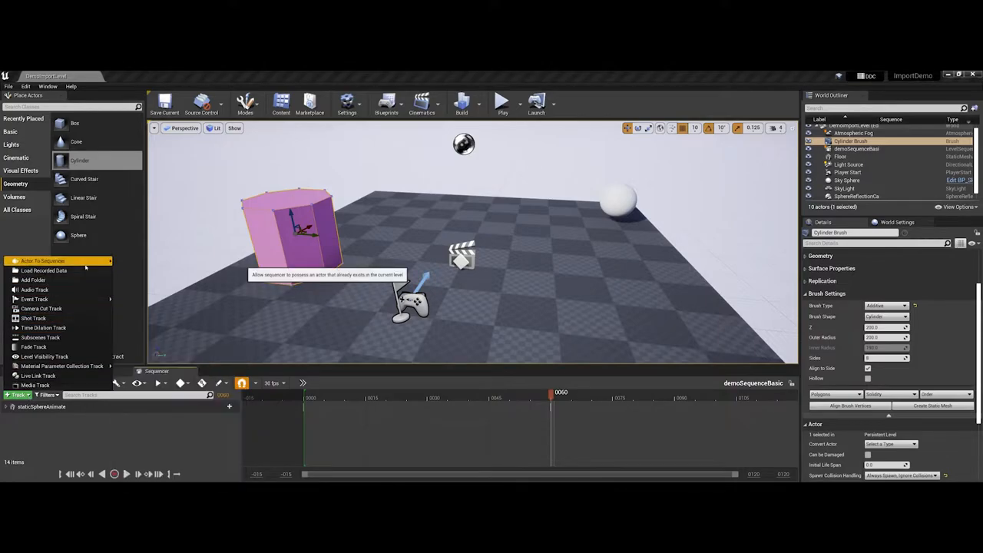
left_click(43, 261)
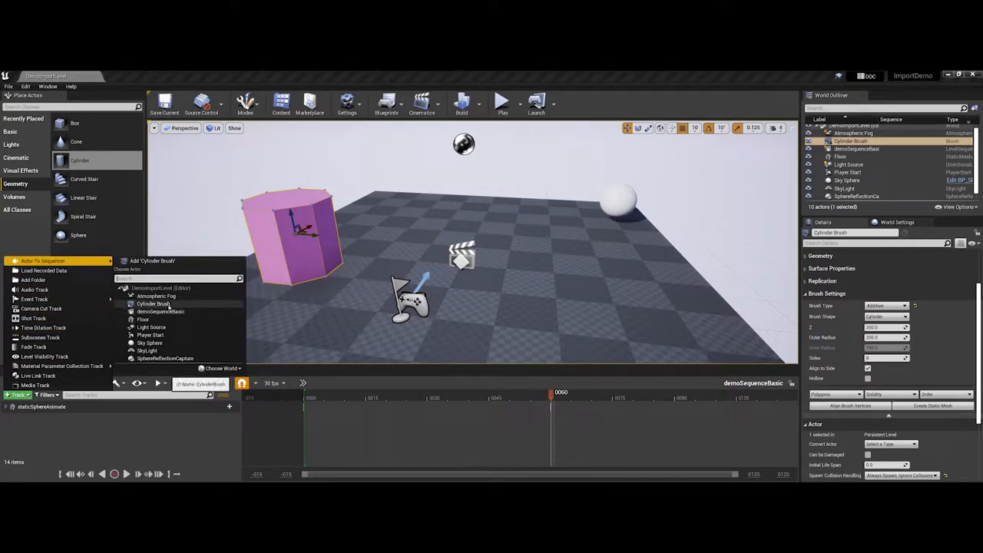
left_click(153, 304)
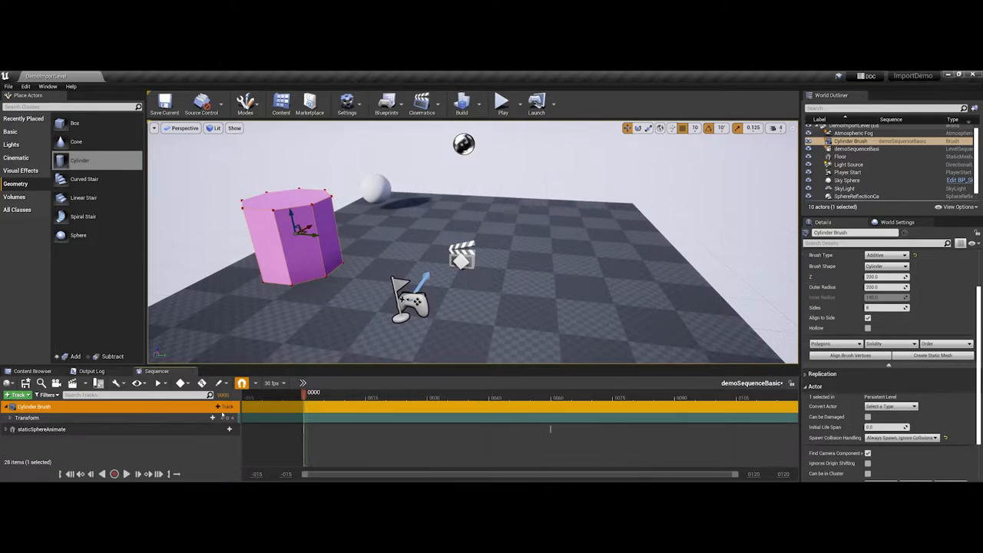
Step: Key the cylinder brush's transform at the current frame and move the playhead later
left_click(4, 418)
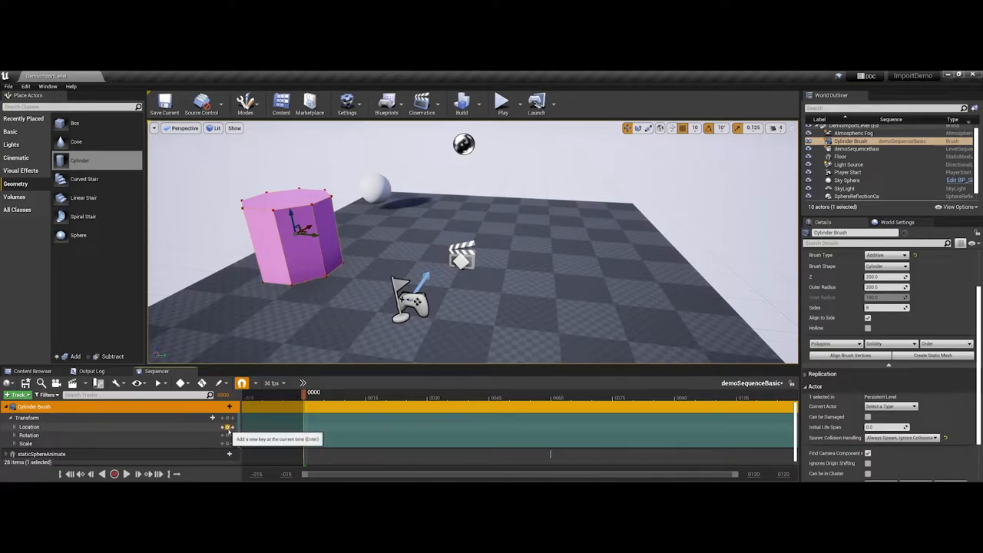
left_click(515, 393)
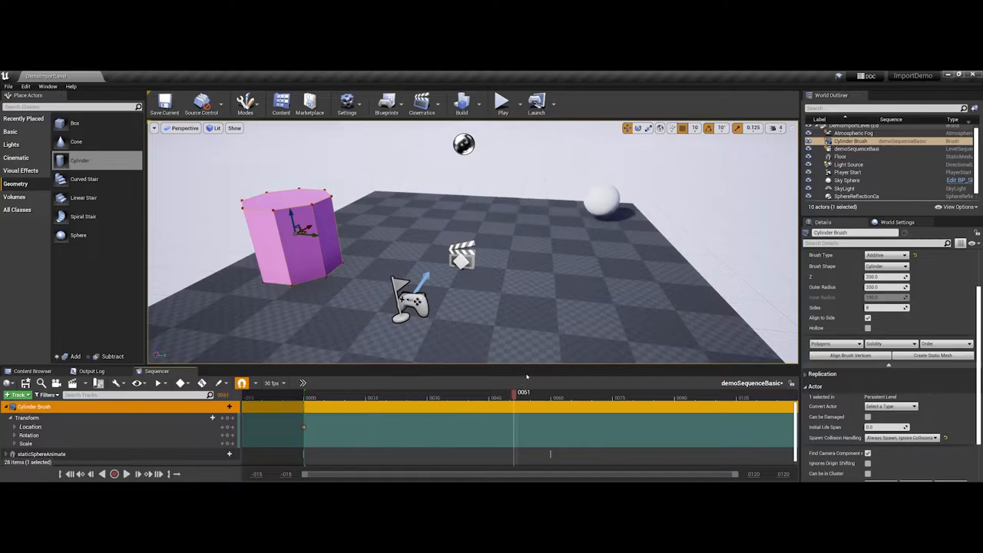
left_click_drag(514, 391, 551, 391)
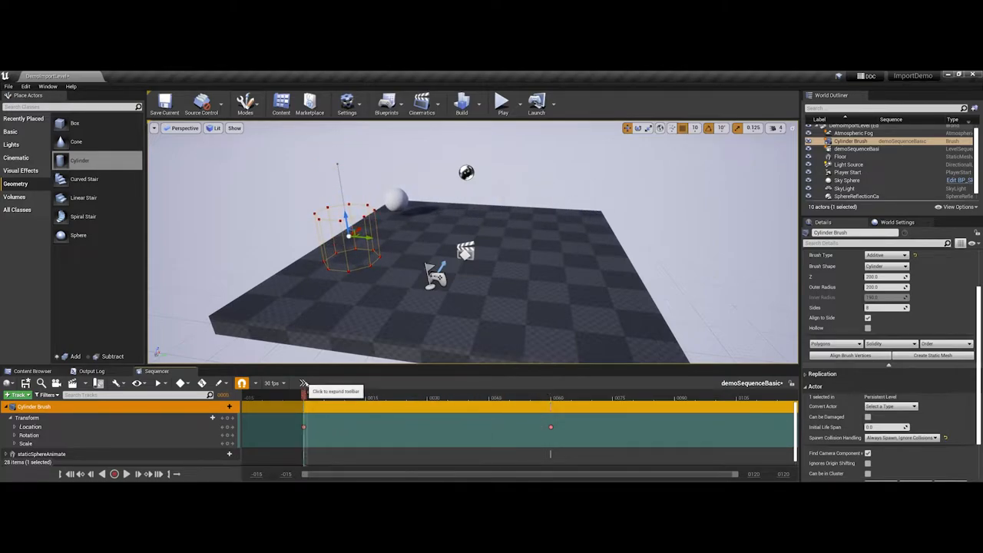
Step: Jump the sequence timeline back to its first frame
left_click(502, 102)
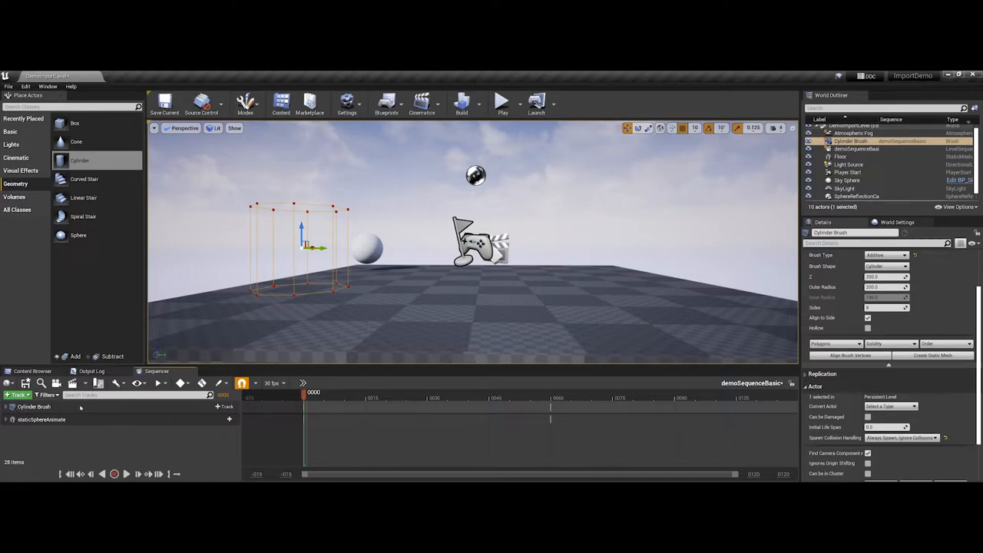
Step: Delete the Cylinder Brush track from the sequence and reselect the brush in the World Outliner
left_click(34, 405)
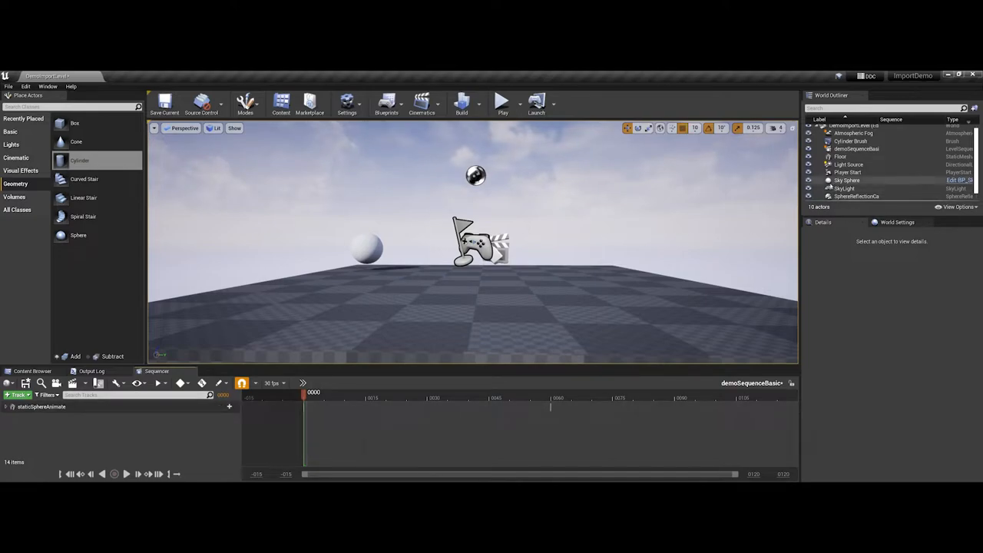
left_click(850, 142)
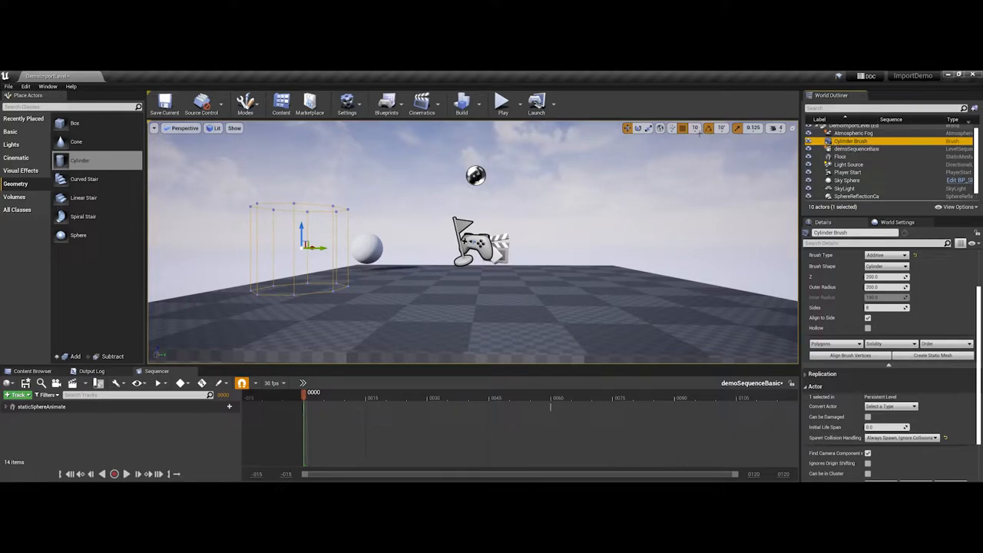
Step: Reveal the advanced Brush Settings for the selected cylinder brush in the Details panel
left_click(460, 104)
type("brushToStaticMesh")
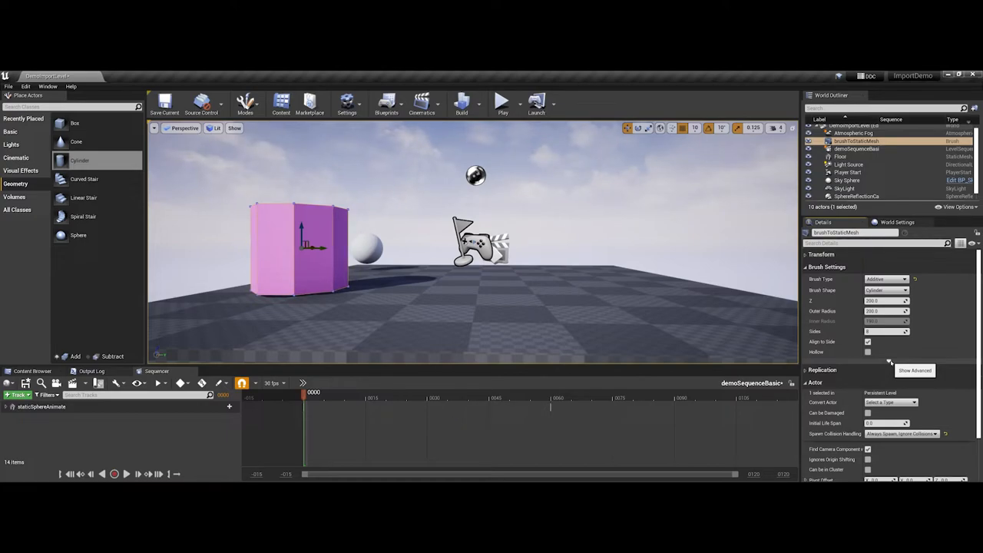
left_click(915, 370)
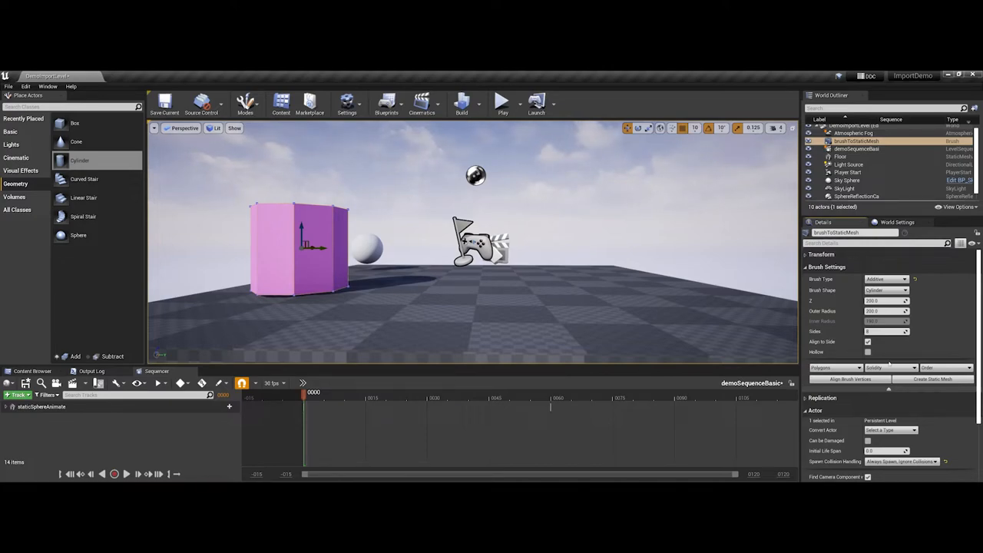
mouse_move(933, 378)
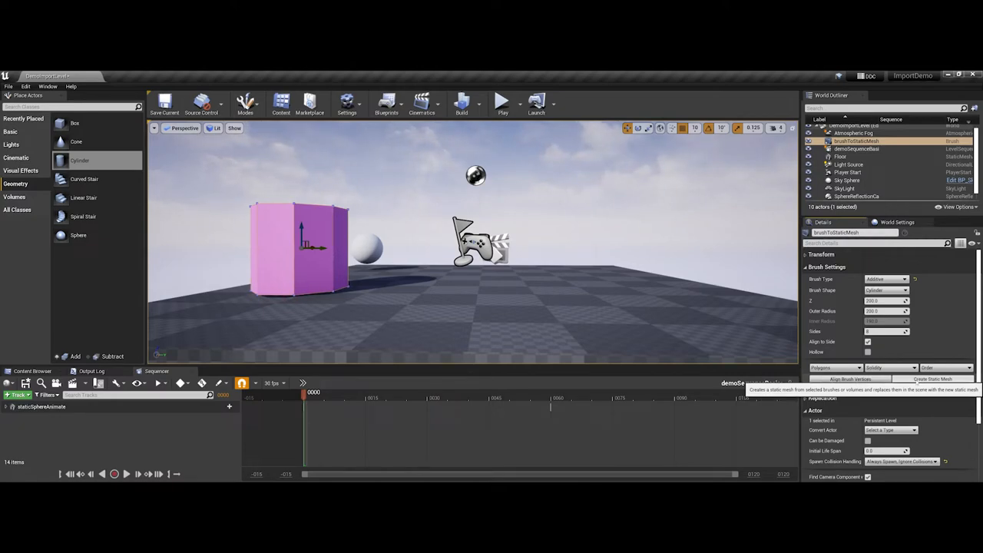
Step: Start Create Static Mesh on the cylinder brush, bringing up the Select Path dialog
left_click(934, 378)
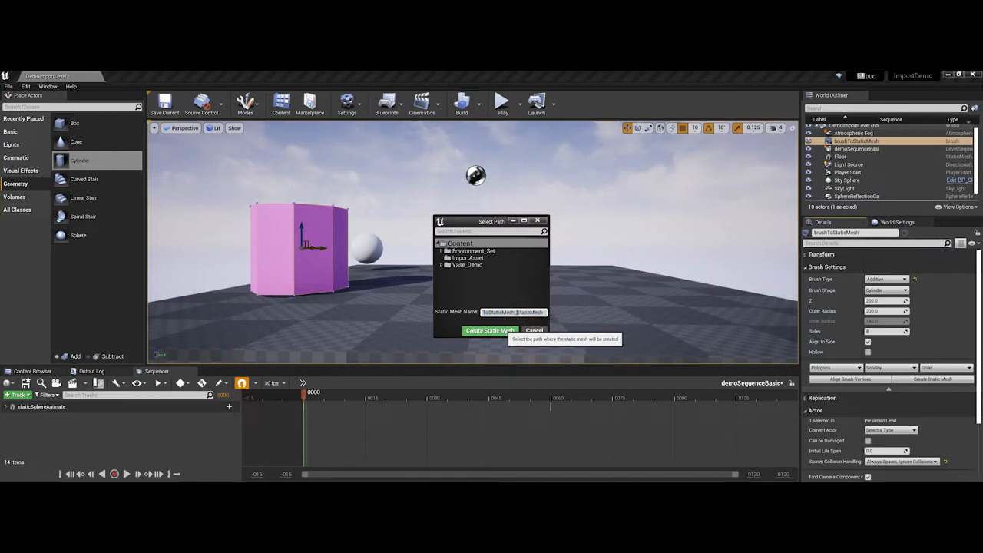
Step: Confirm creating the static mesh asset and select the new cylinder static mesh actor
left_click(489, 330)
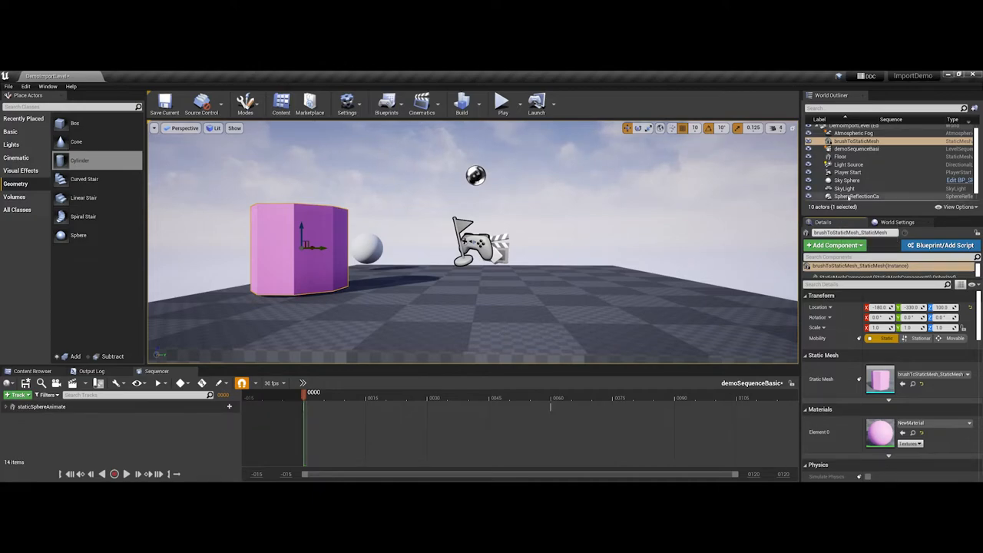
mouse_move(845, 184)
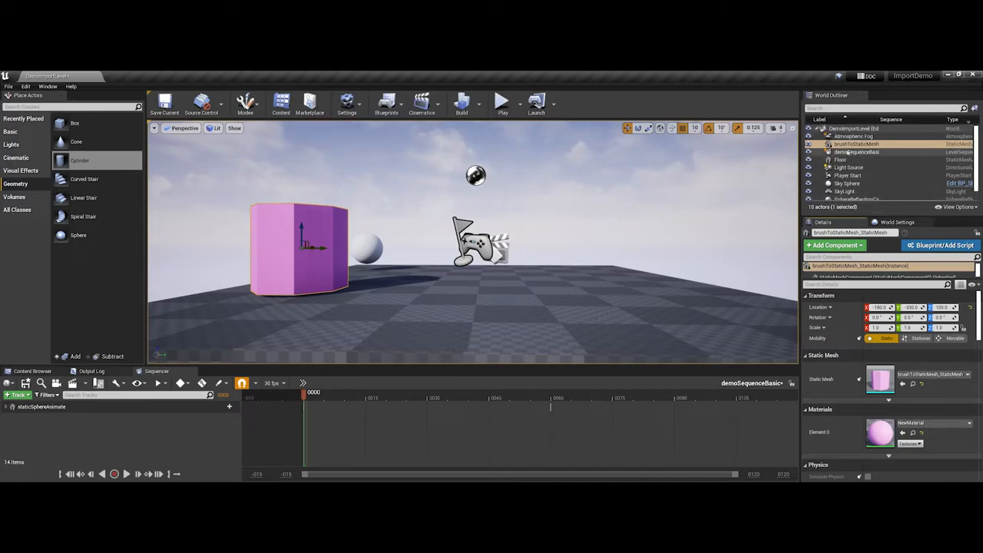
left_click(857, 144)
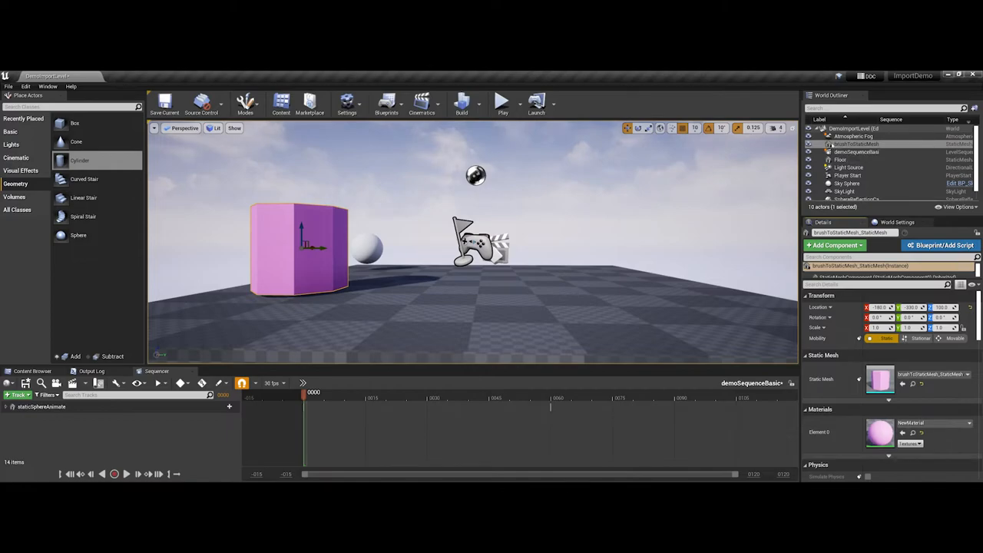
mouse_move(854, 145)
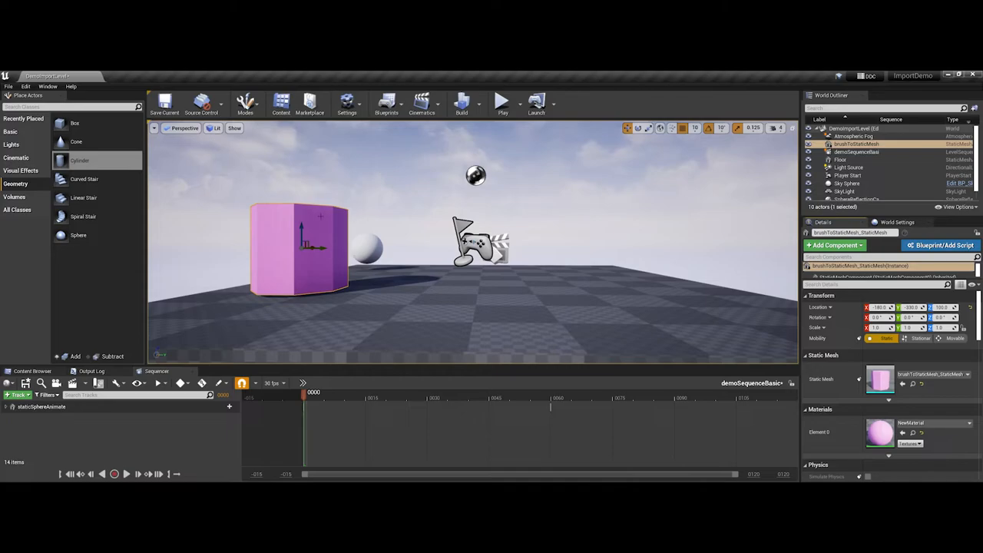
mouse_move(74, 123)
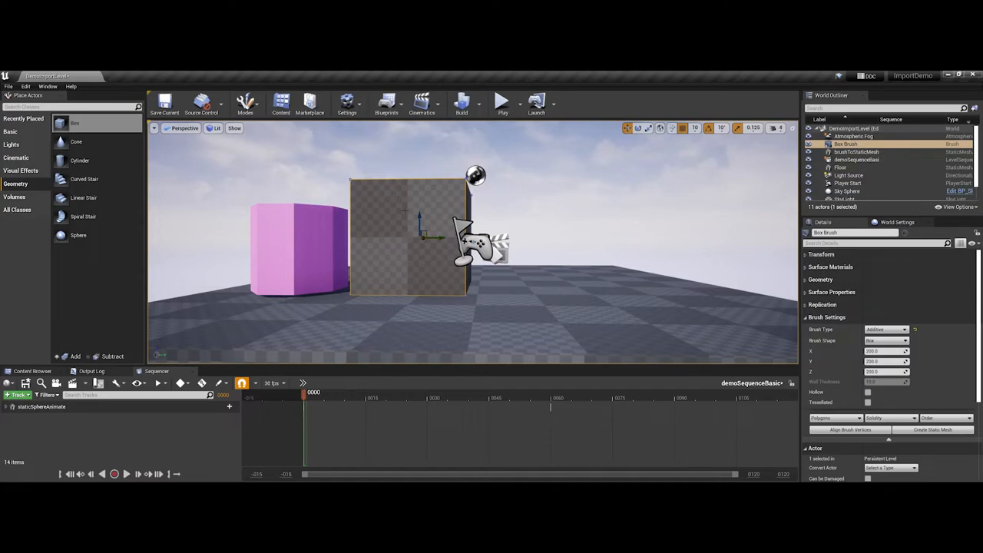
left_click(857, 153)
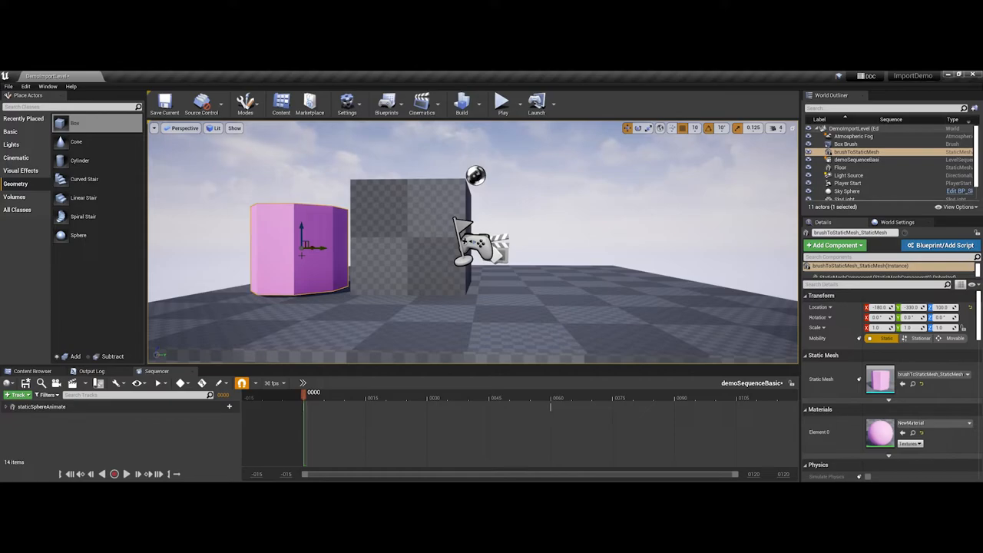
left_click(845, 144)
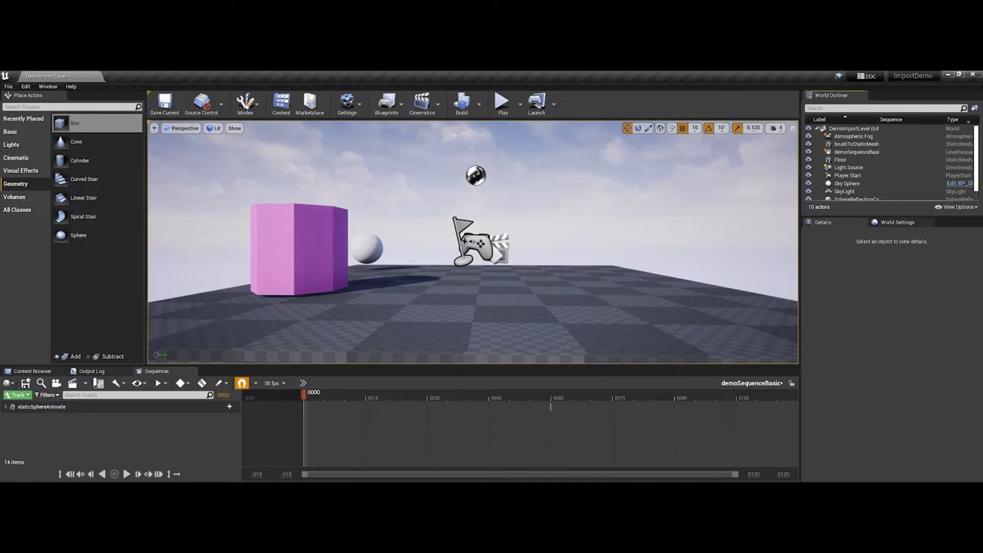
Step: Add the pink cylinder actor as a track and key its transform at frame 0 and raised at frame 60
left_click(17, 394)
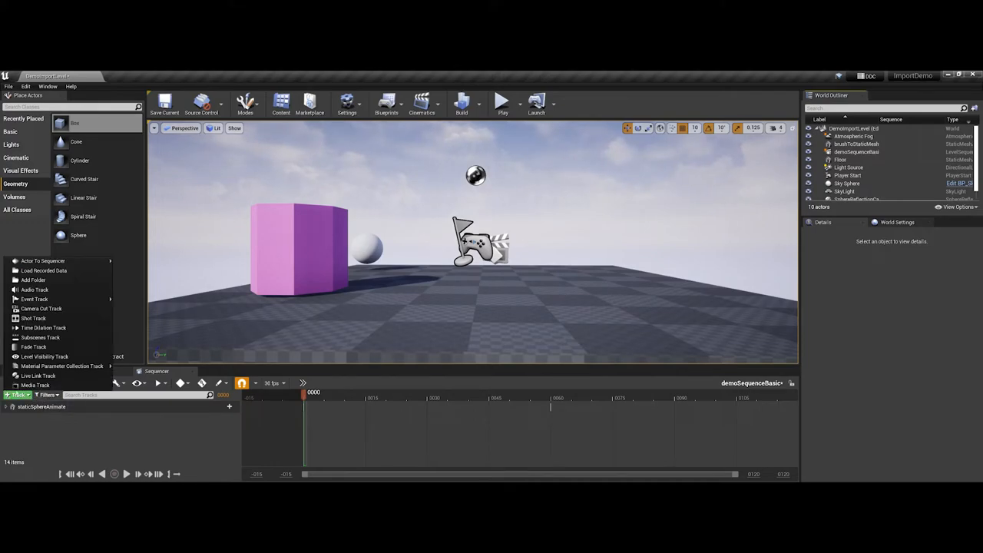
left_click(43, 261)
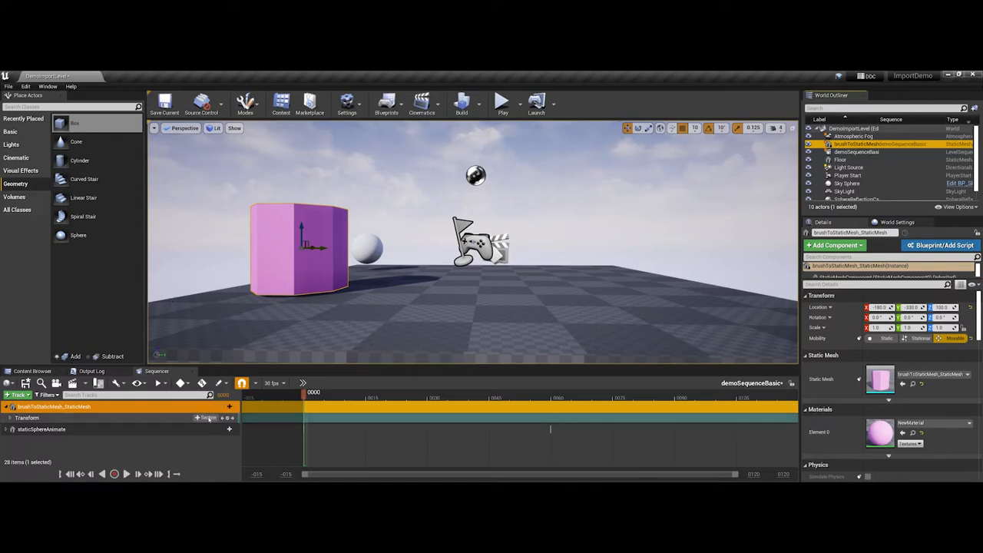
left_click(6, 418)
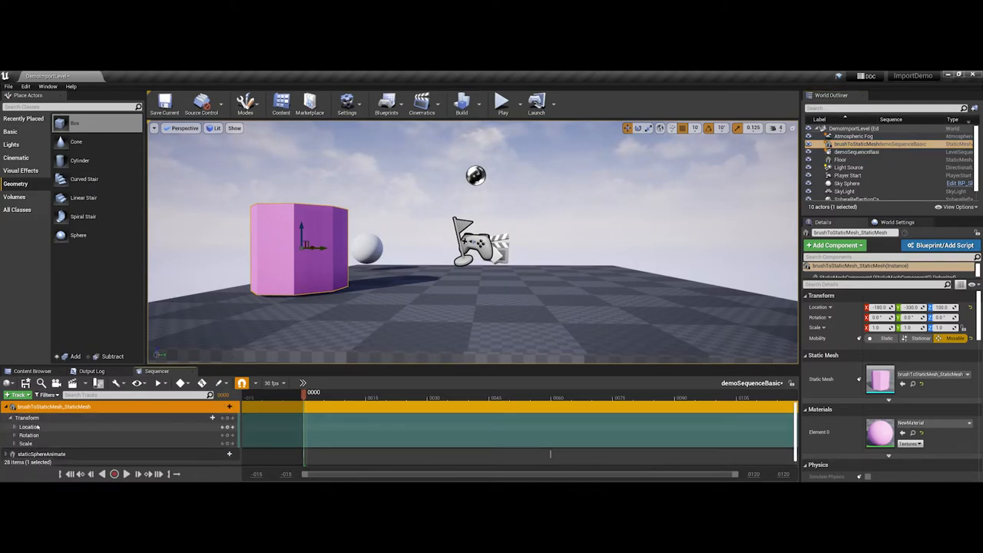
mouse_move(231, 427)
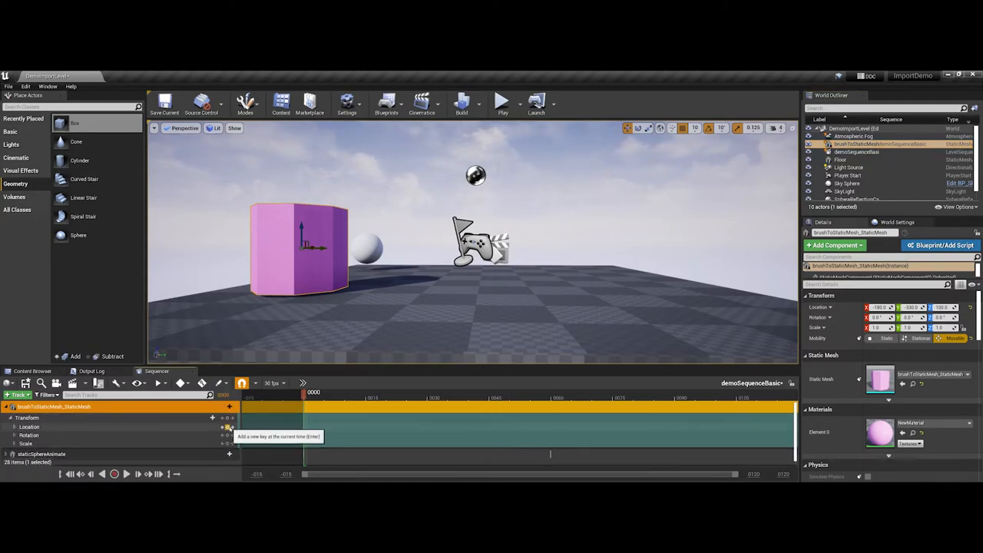
left_click(544, 394)
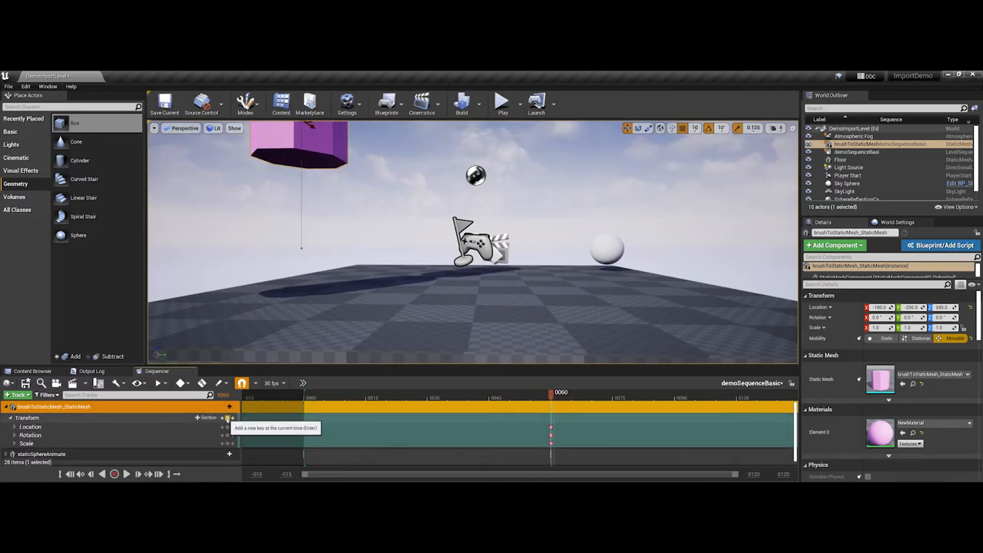
left_click(503, 102)
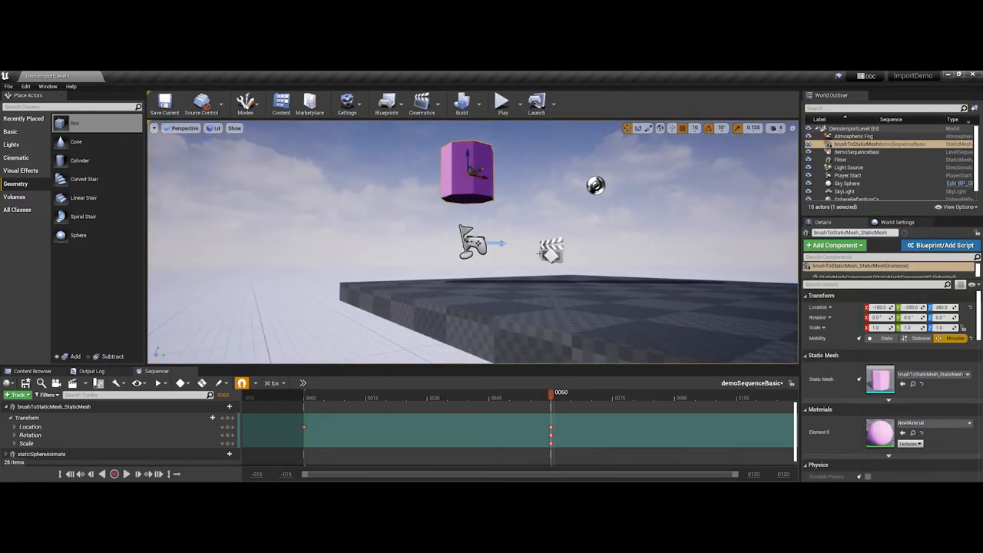
Step: Select the Level Sequence actor to reach its Auto Play and Loop Indefinitely settings
left_click(856, 152)
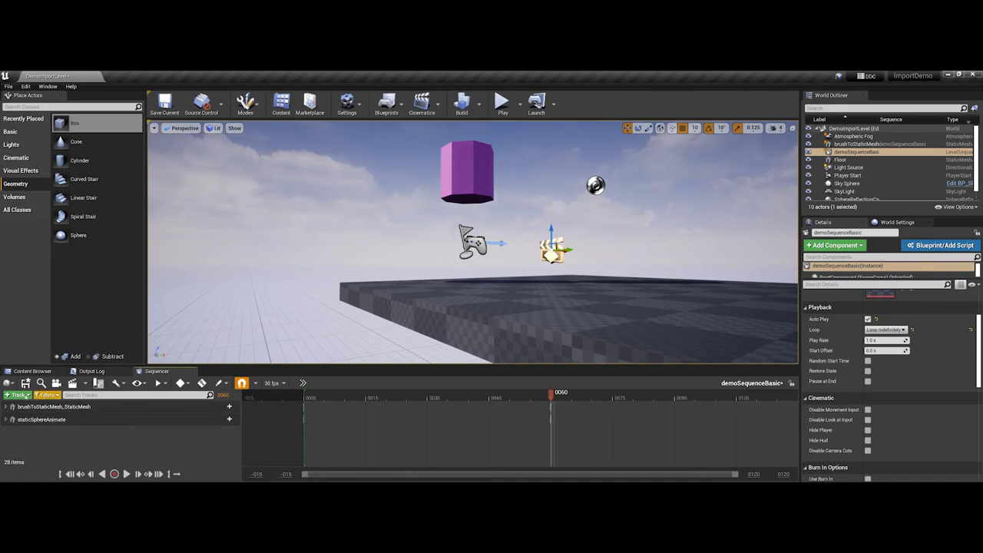
Step: Show the Content Browser listing the cylinder static mesh, level sequence and pink material
left_click(32, 370)
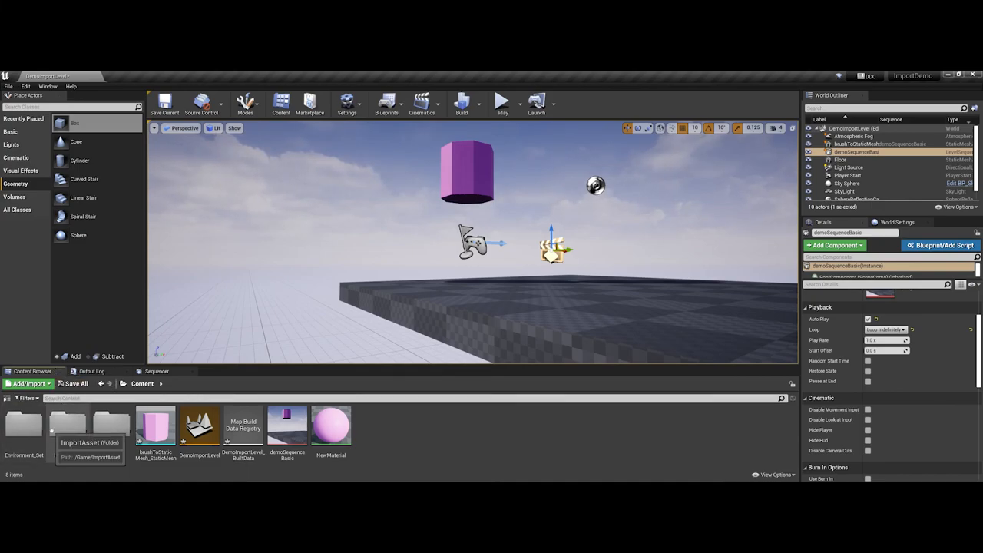
mouse_move(155, 424)
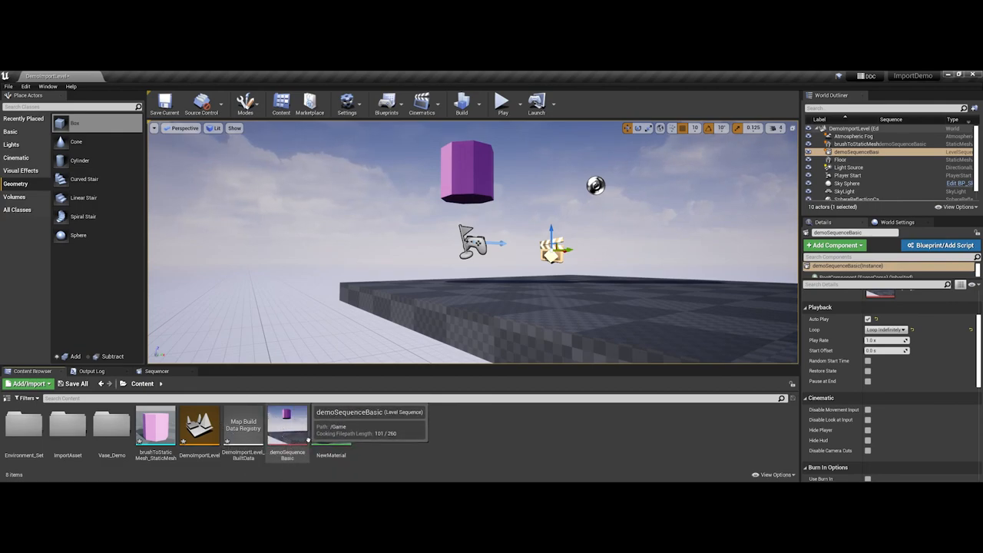
mouse_move(330, 427)
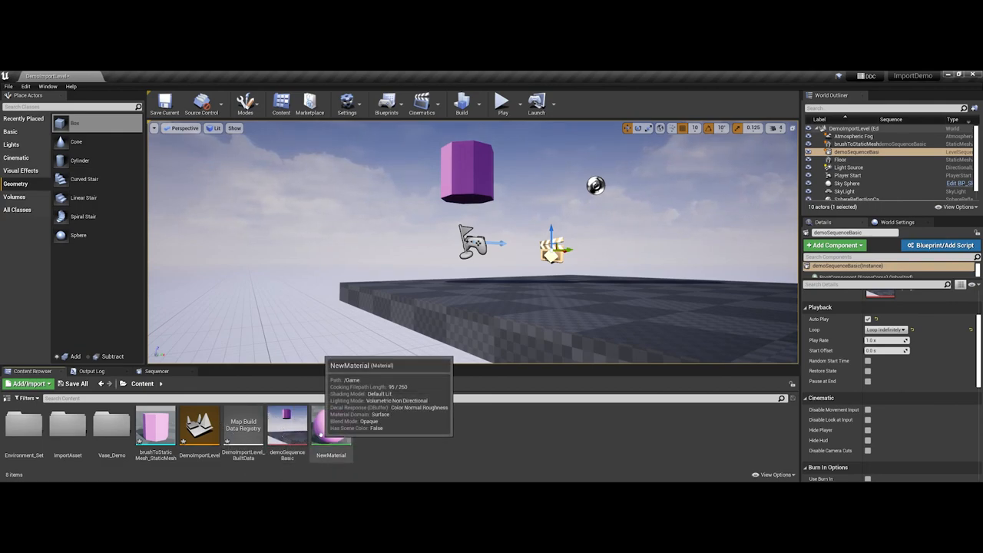
mouse_move(473, 215)
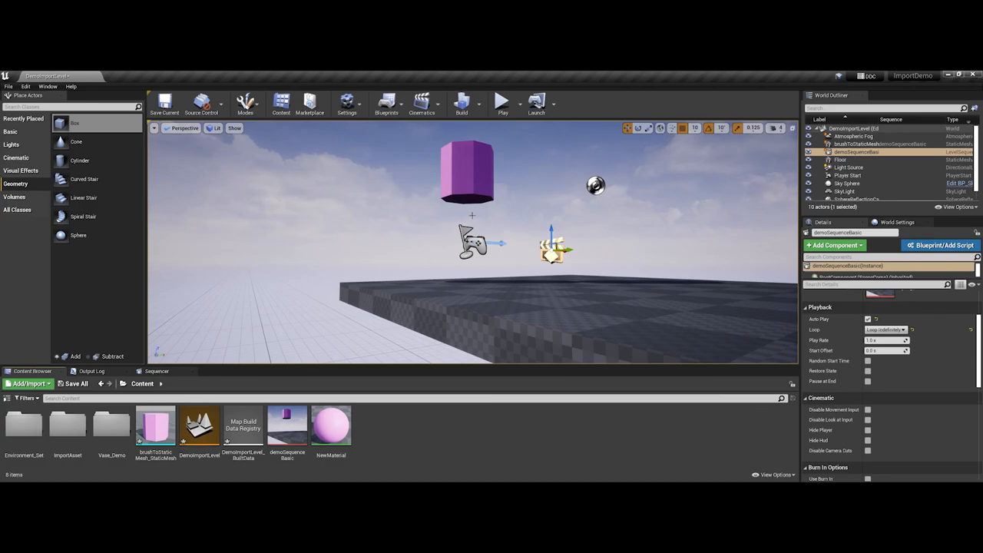
mouse_move(455, 221)
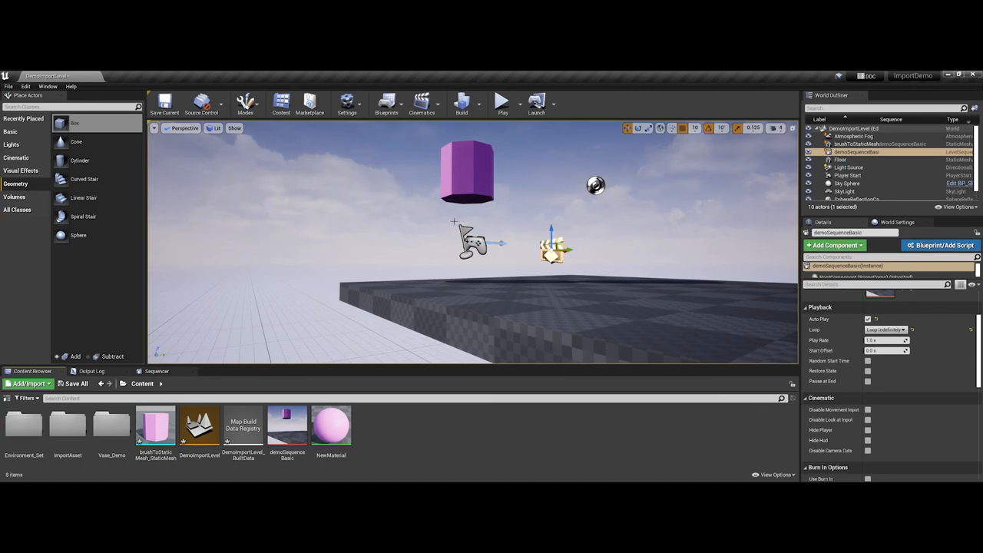